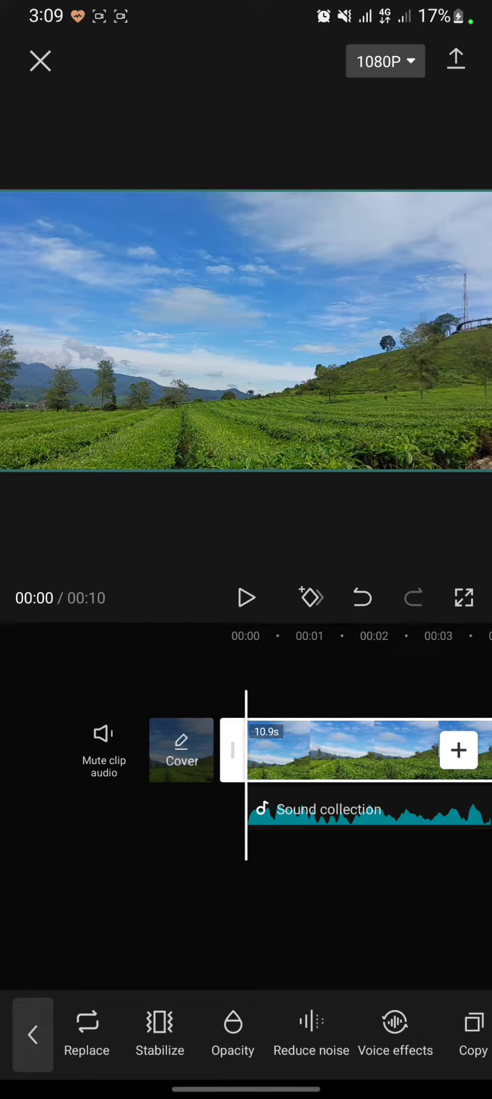
# - Switch on Reduce noise for the video clip's audio
pyautogui.click(310, 1034)
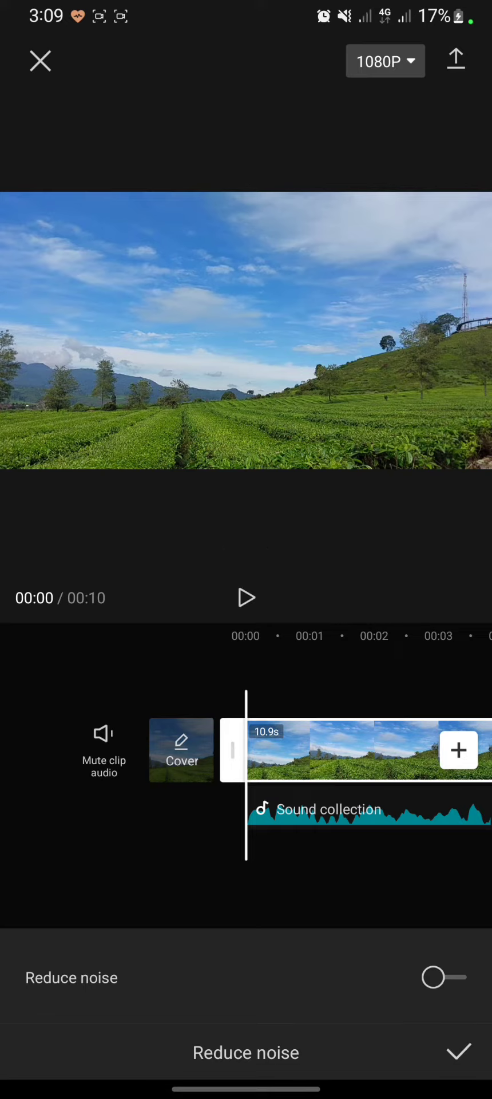
pyautogui.click(456, 922)
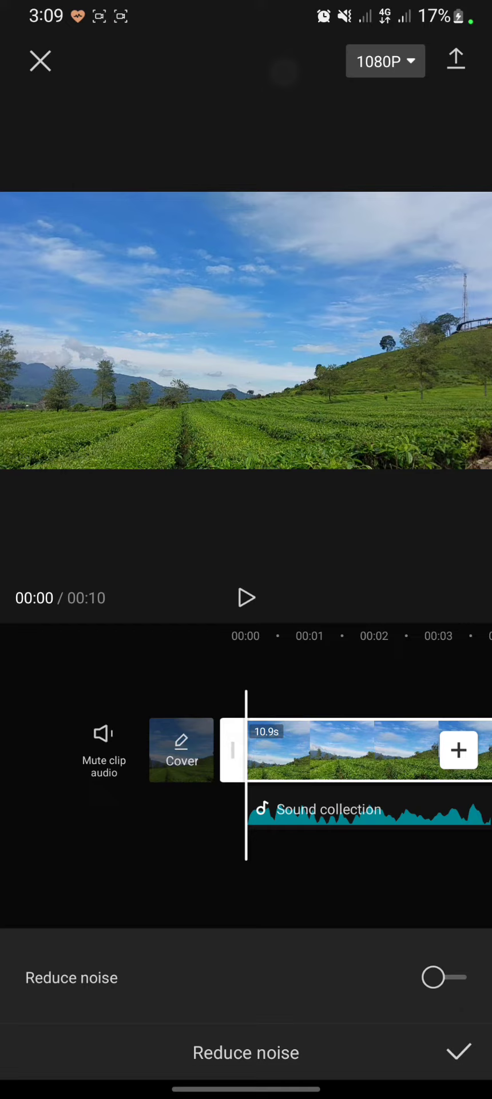
pyautogui.click(443, 977)
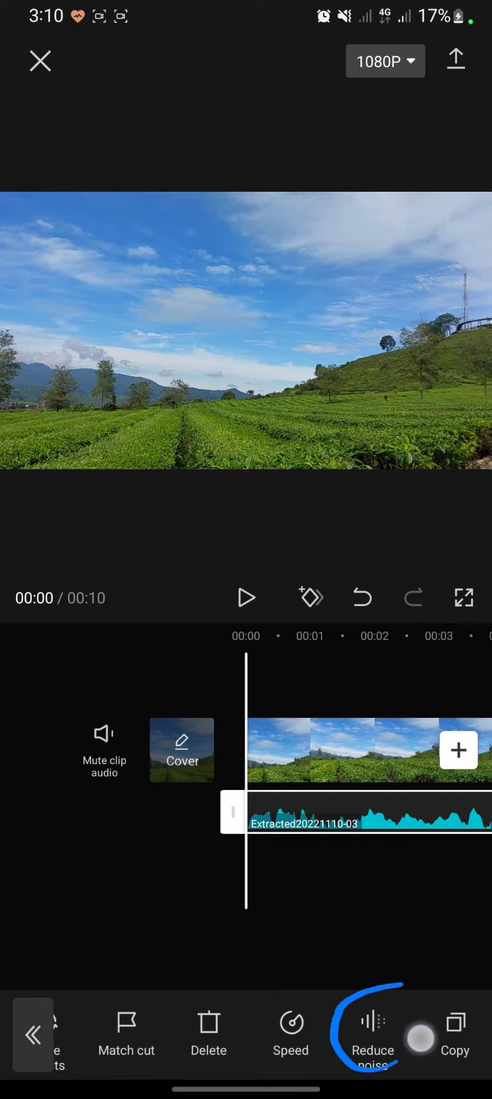
# - Switch on Reduce noise for the extracted audio track, confirm, and play the project to preview
pyautogui.click(372, 1034)
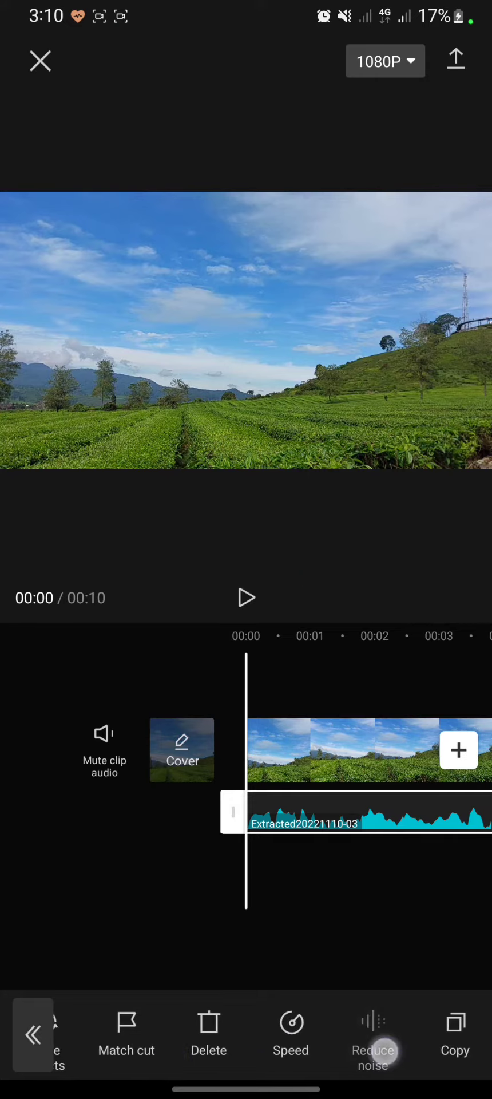
pyautogui.click(373, 1035)
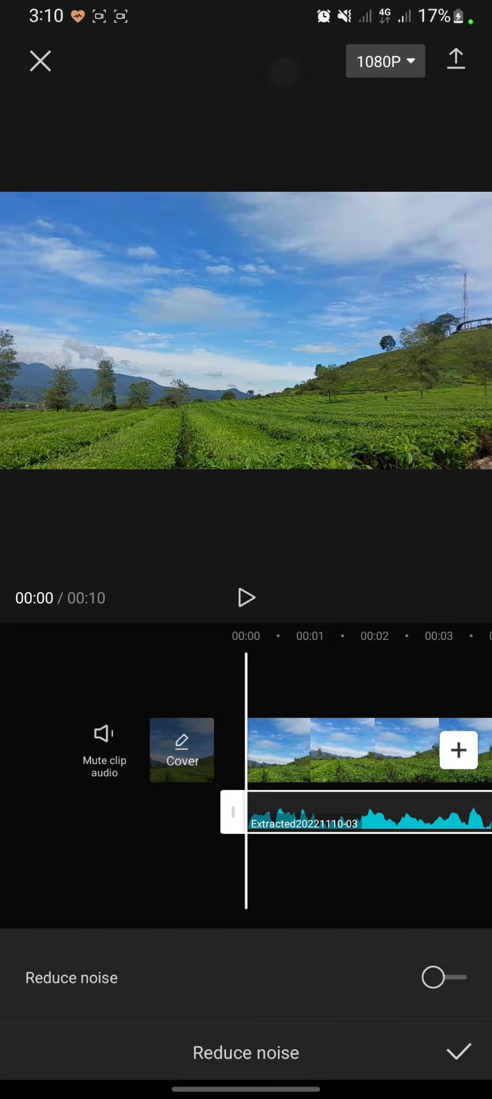
pyautogui.click(433, 976)
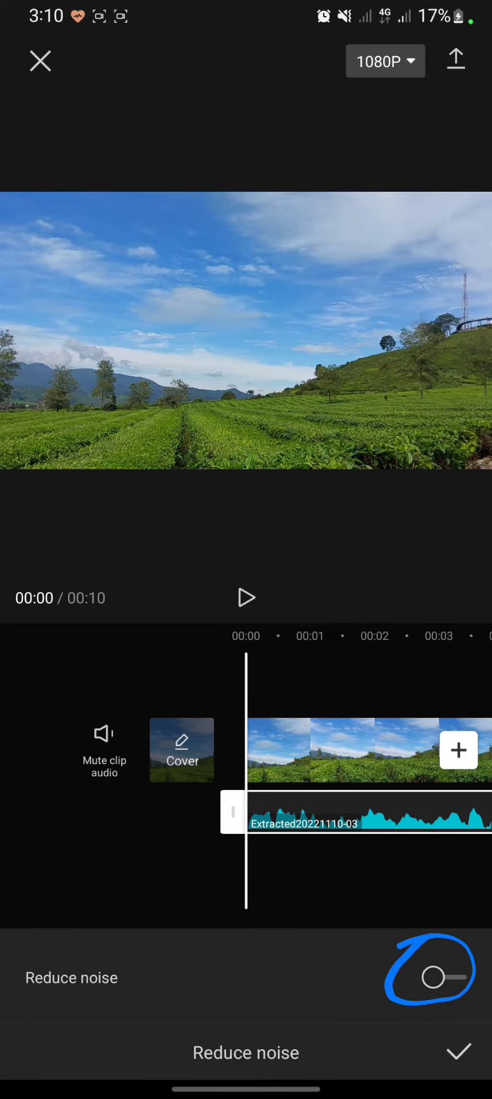
pyautogui.click(434, 977)
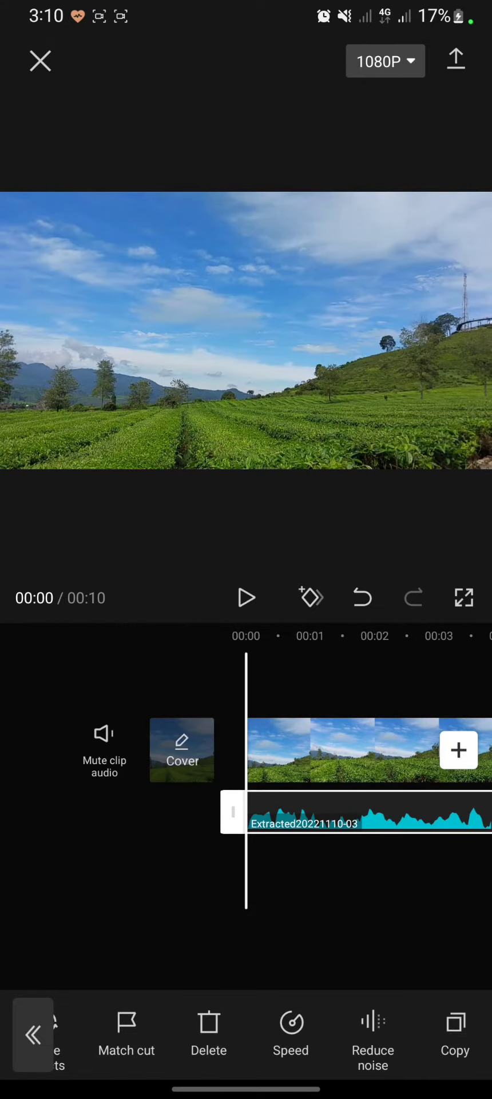
pyautogui.click(246, 598)
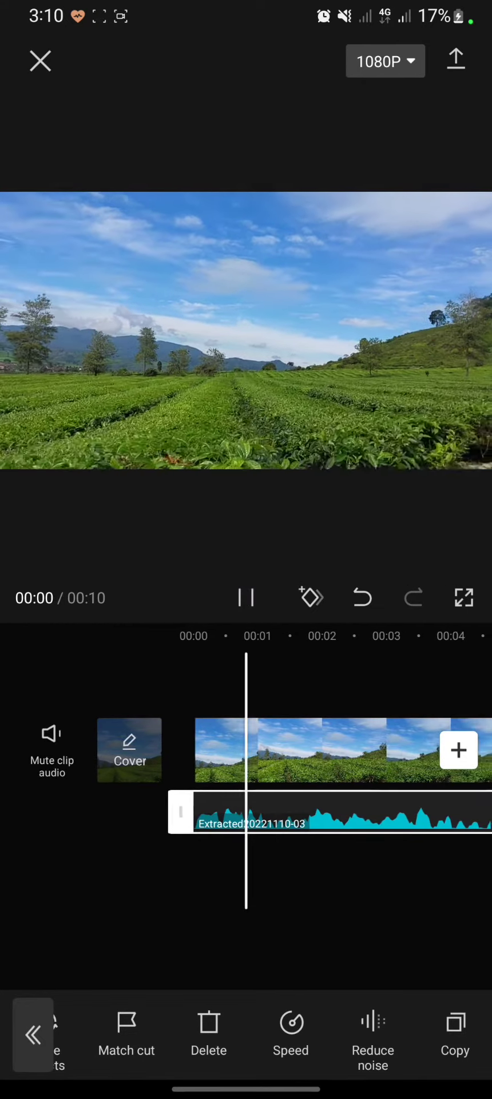